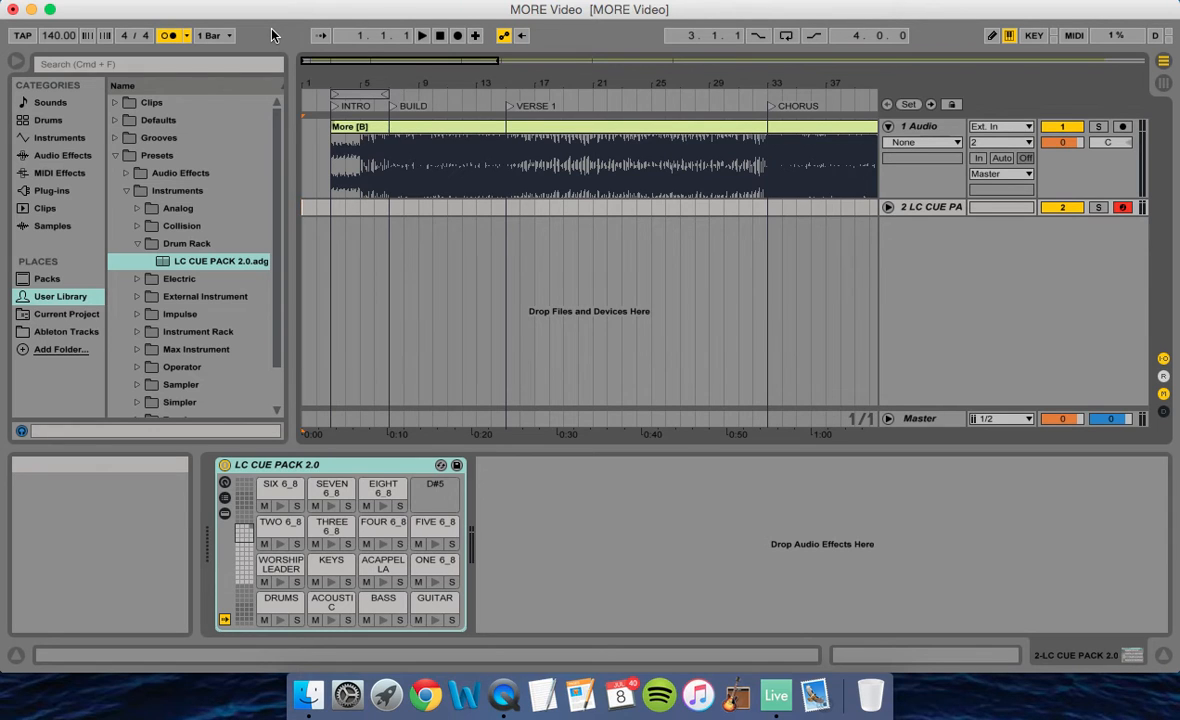
pyautogui.moveTo(170, 36)
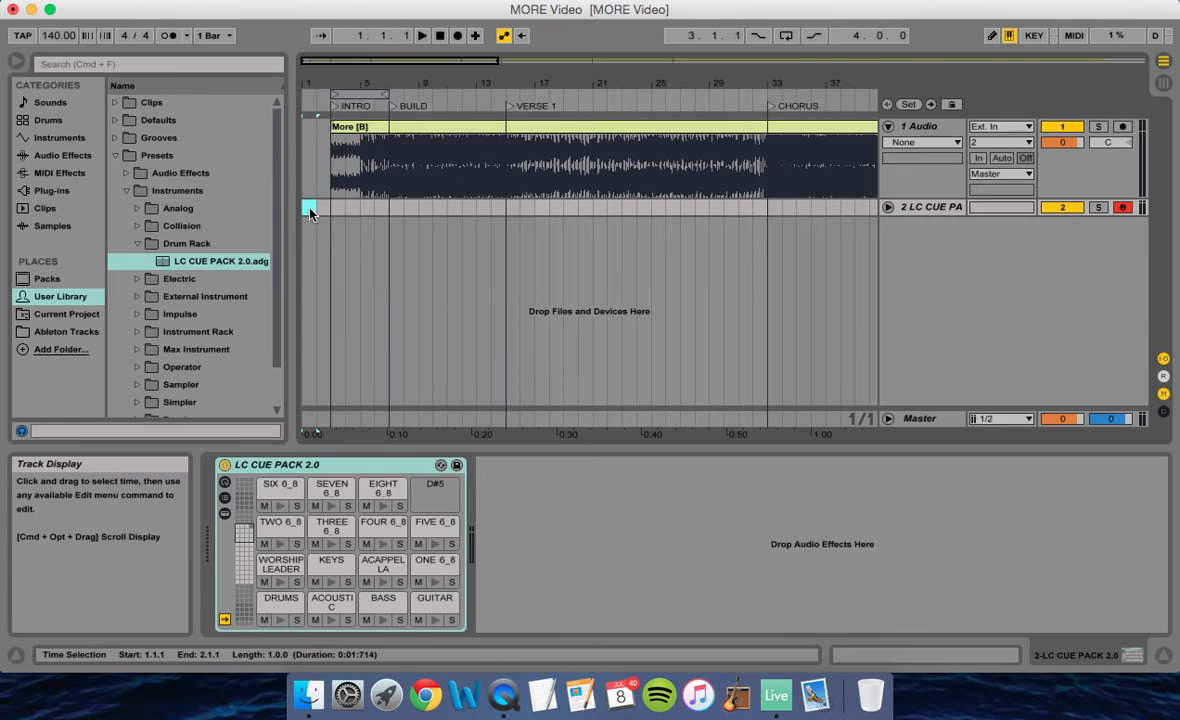
# Step: Insert an empty one-bar MIDI clip at bar 1 and open it in Clip View
pyautogui.rightClick(312, 212)
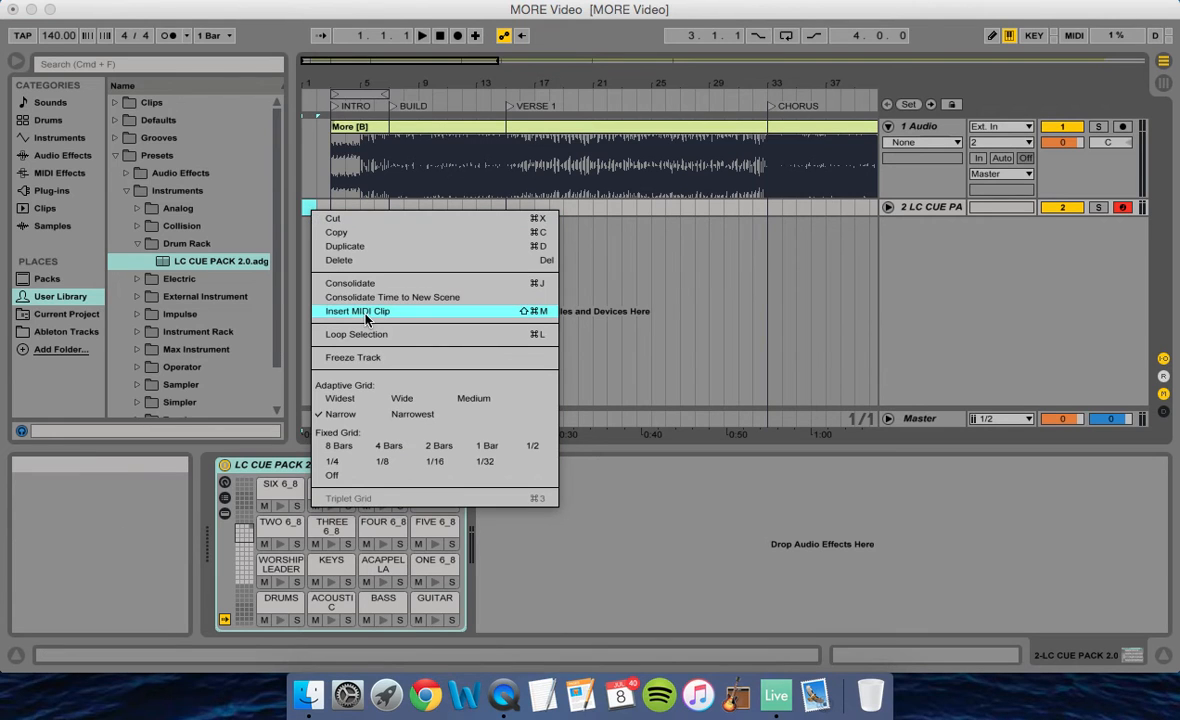
pyautogui.click(356, 312)
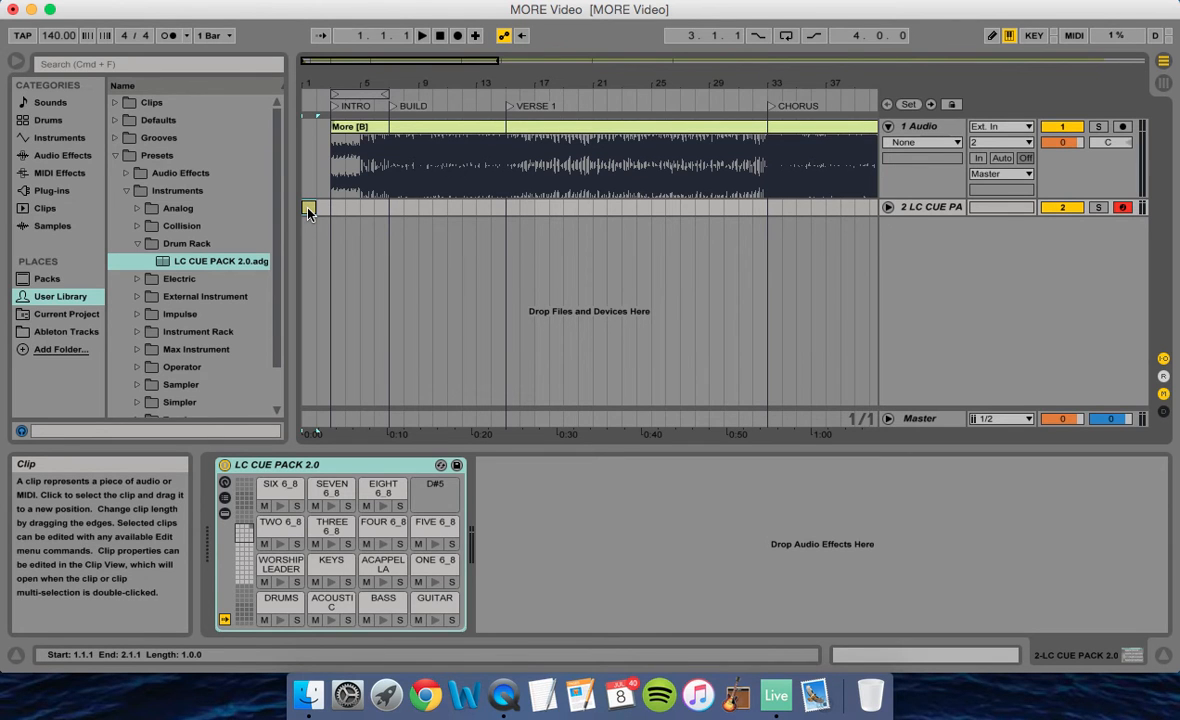
pyautogui.click(308, 206)
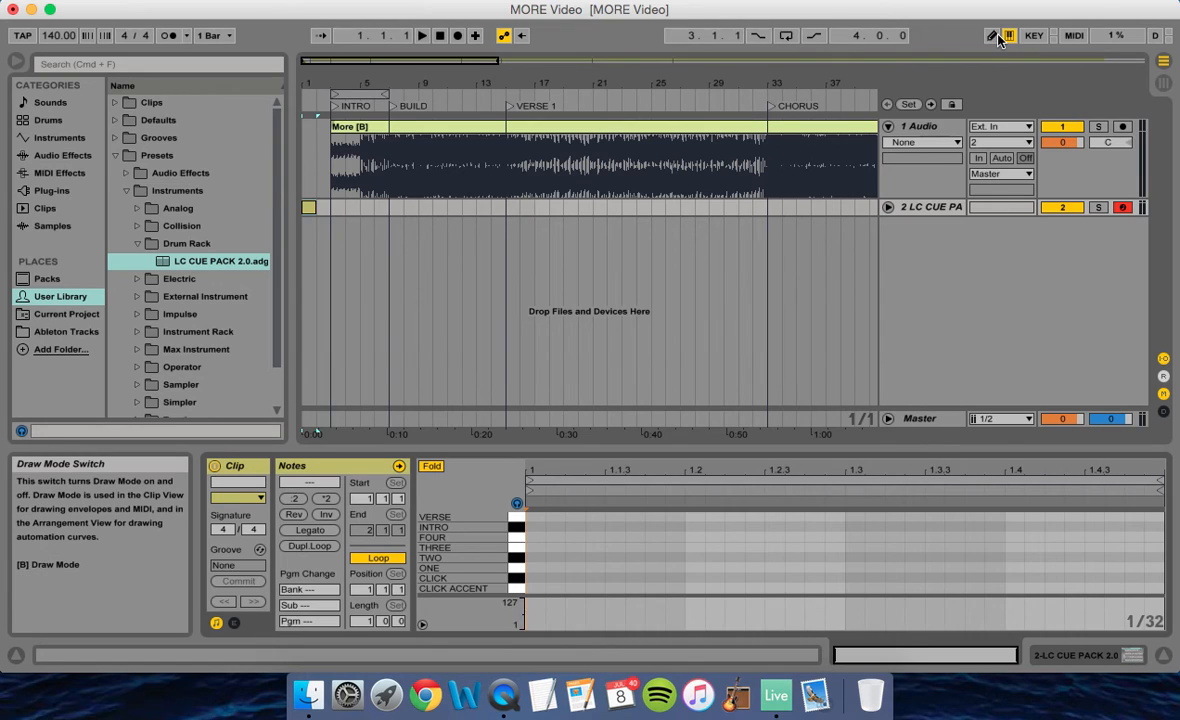
# Step: Enable Draw Mode and audition the CLICK ACCENT and CLICK sounds of the cue pack
pyautogui.click(992, 36)
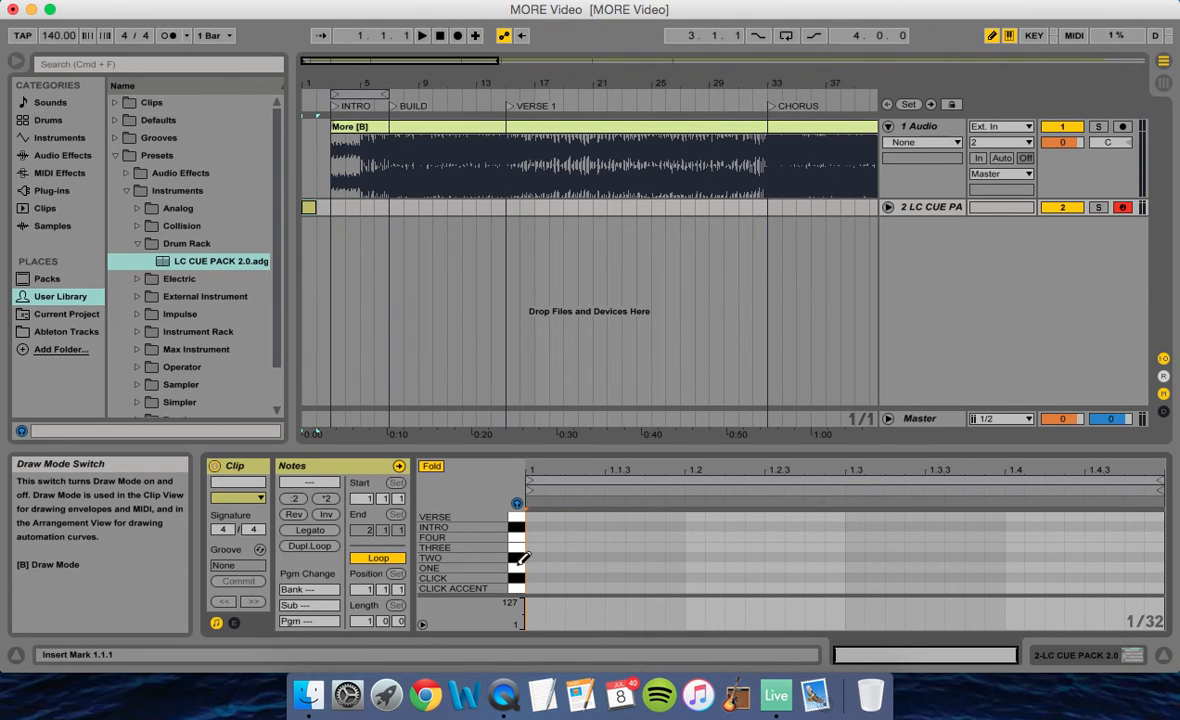
pyautogui.click(516, 578)
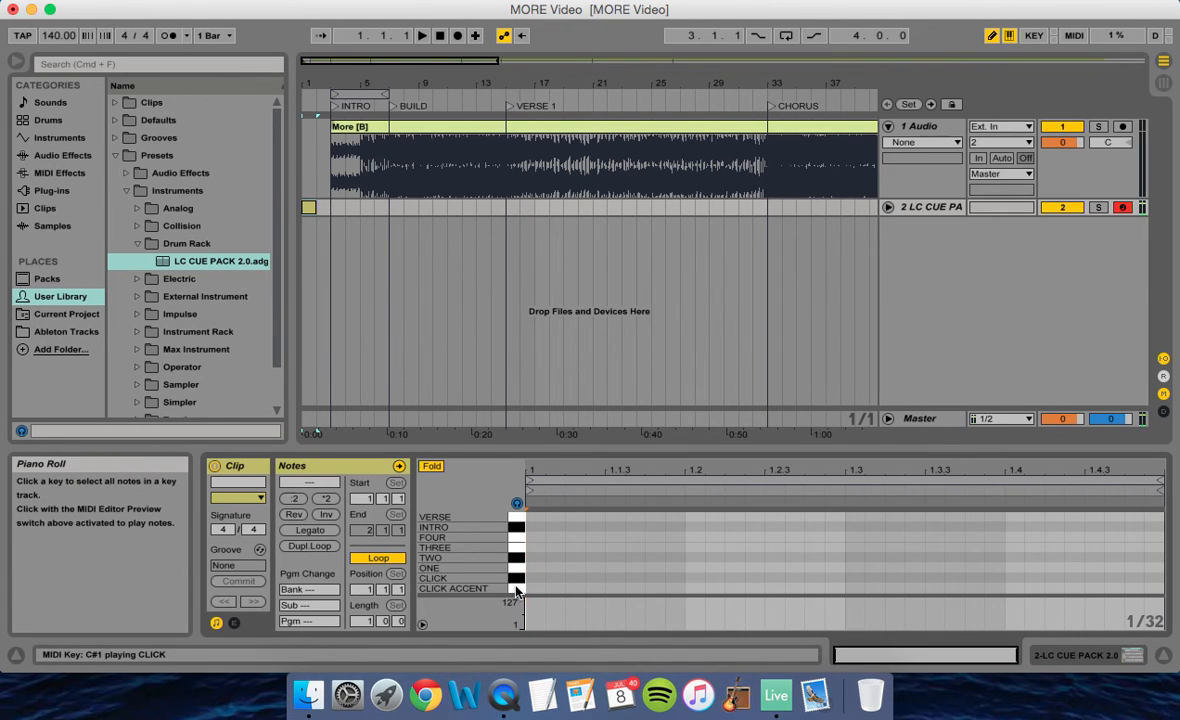
pyautogui.click(516, 588)
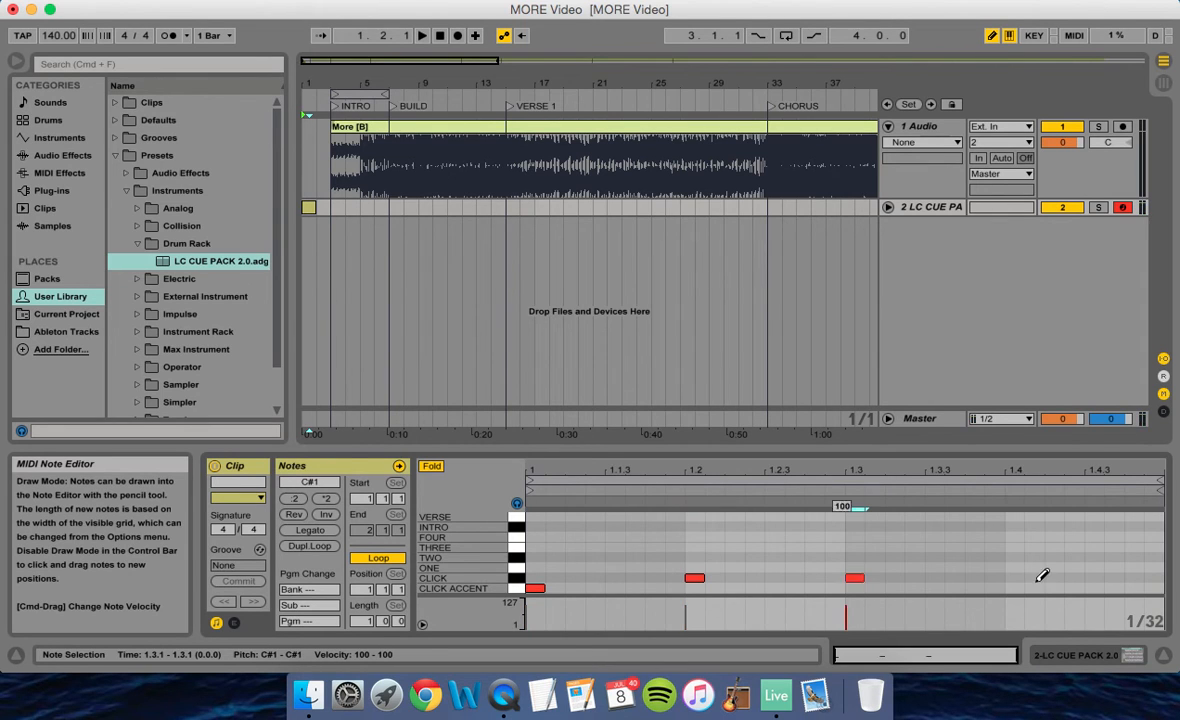
# Step: Add the CLICK note on beat 1.4, completing the four-beat pattern
pyautogui.click(1012, 576)
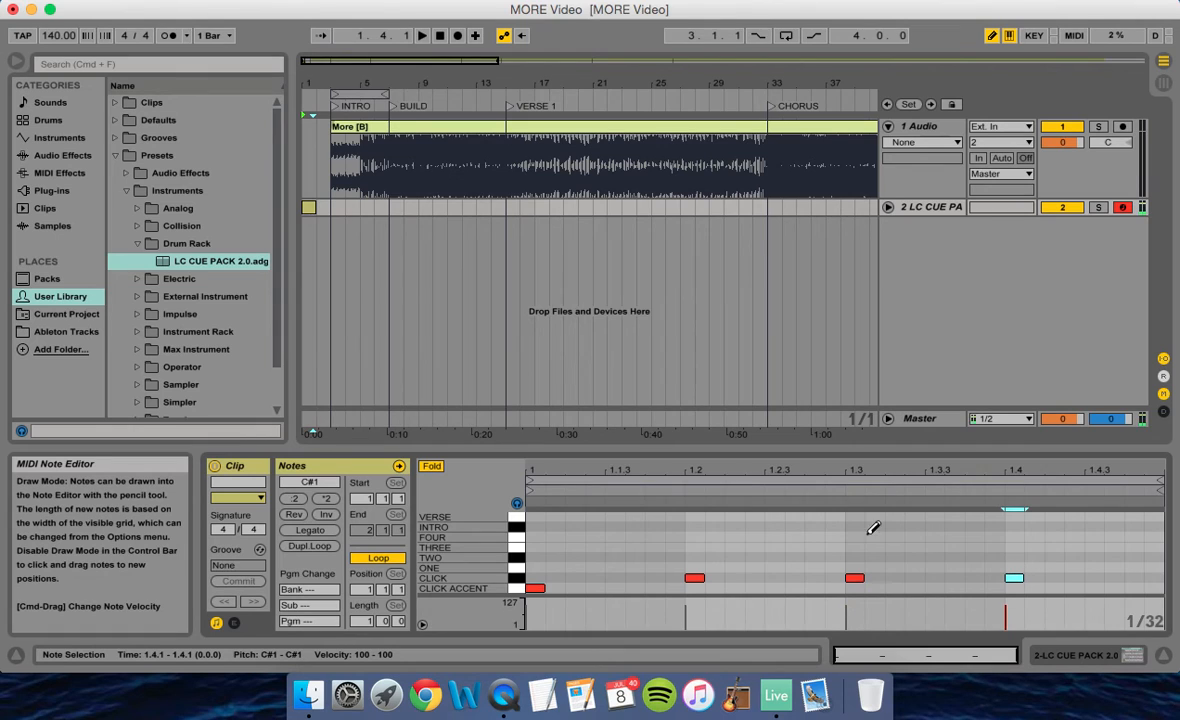
pyautogui.moveTo(760, 528)
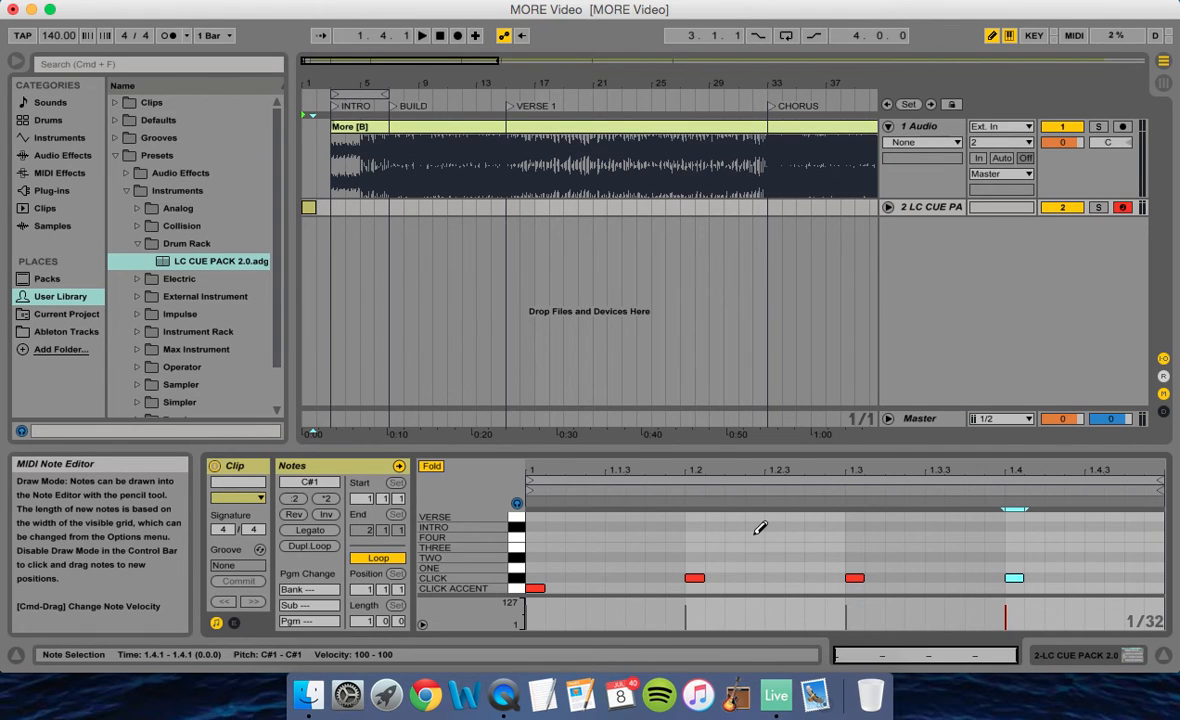
pyautogui.click(440, 36)
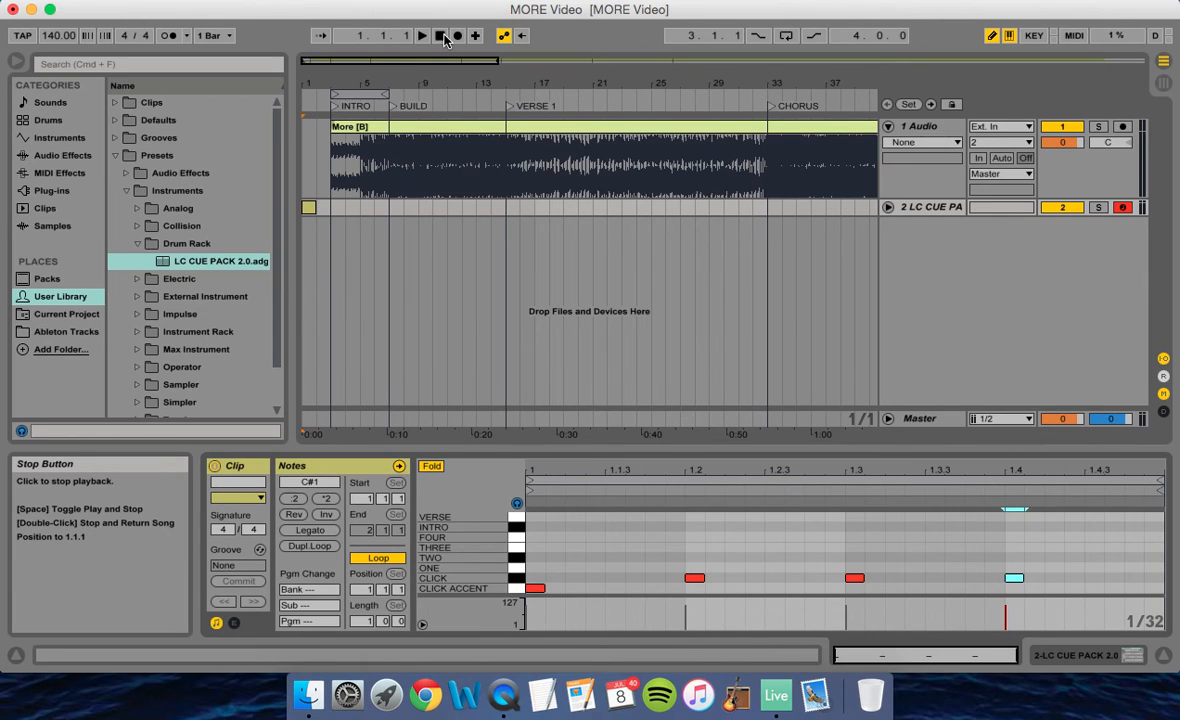
pyautogui.click(420, 36)
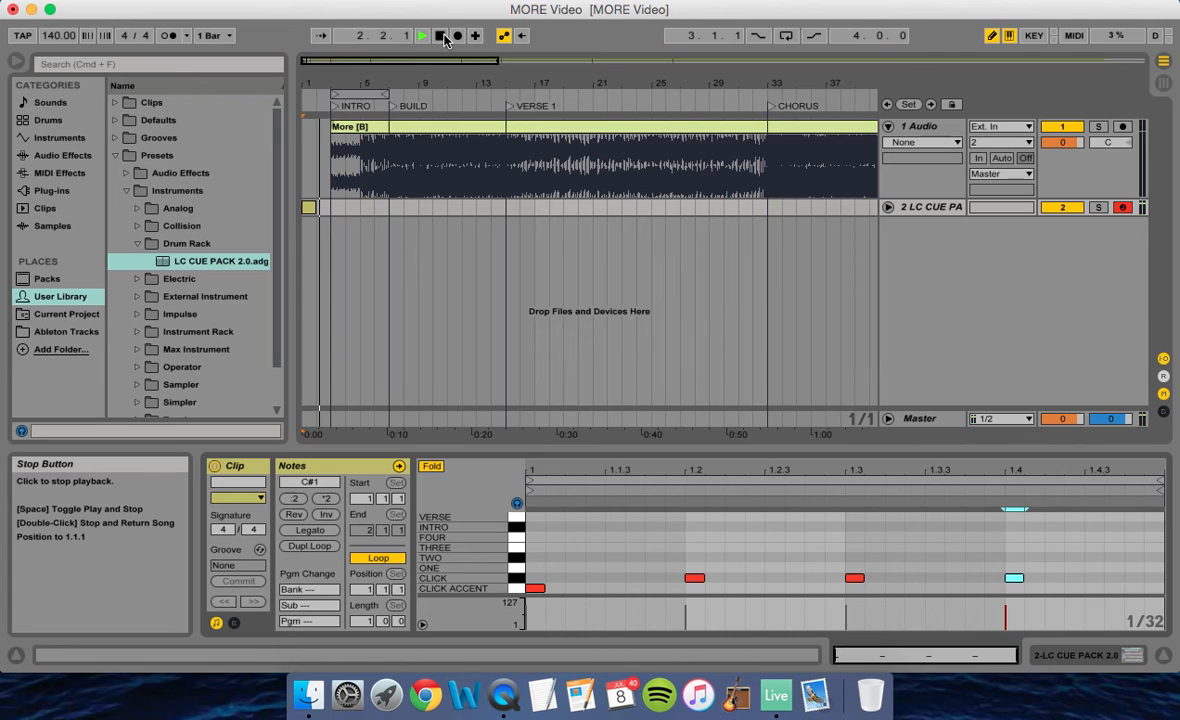
pyautogui.click(420, 36)
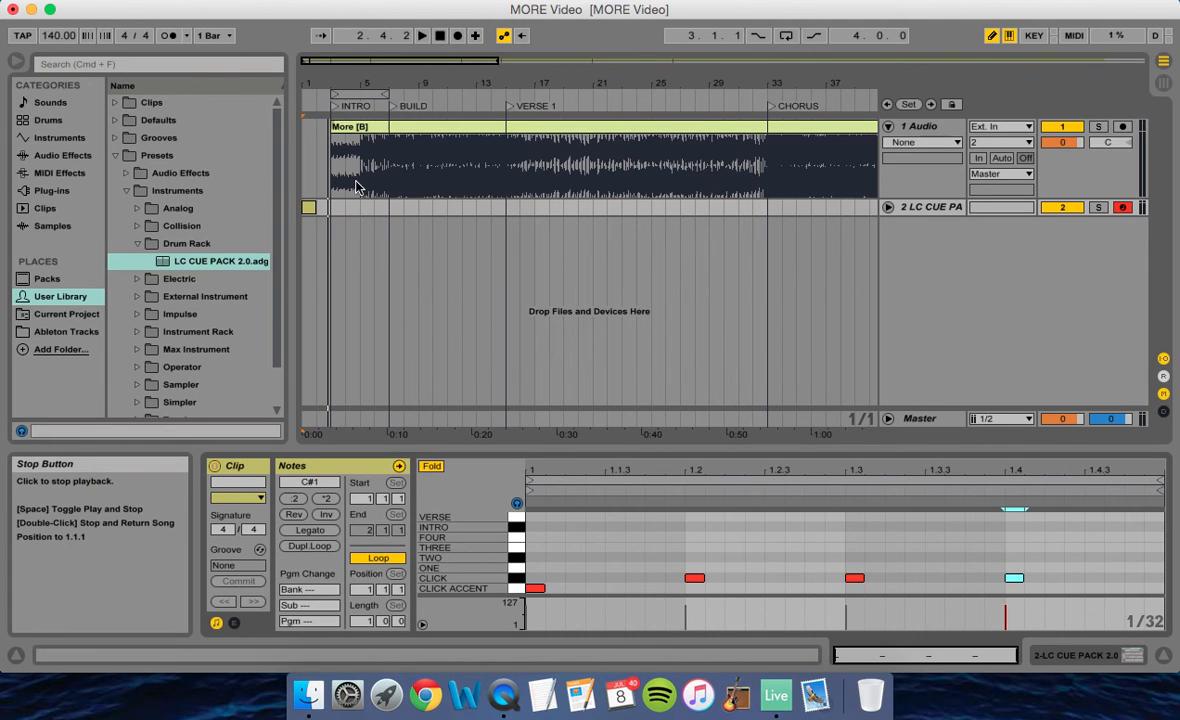
pyautogui.click(310, 212)
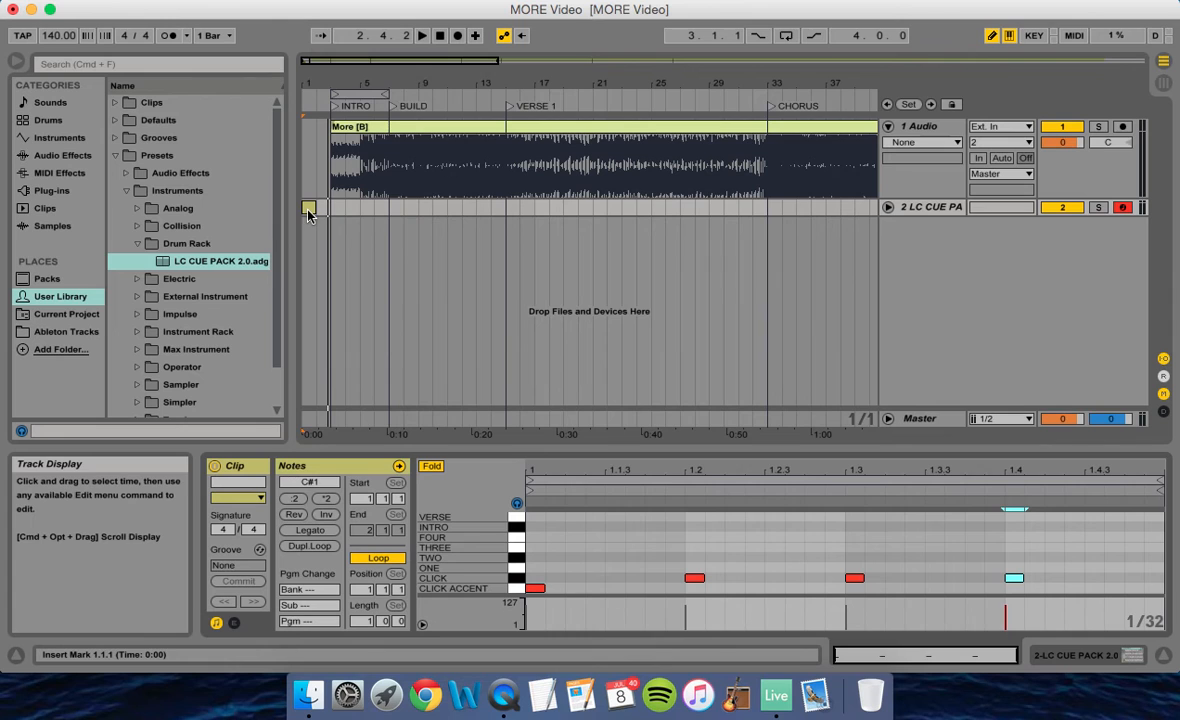
pyautogui.moveTo(584, 218)
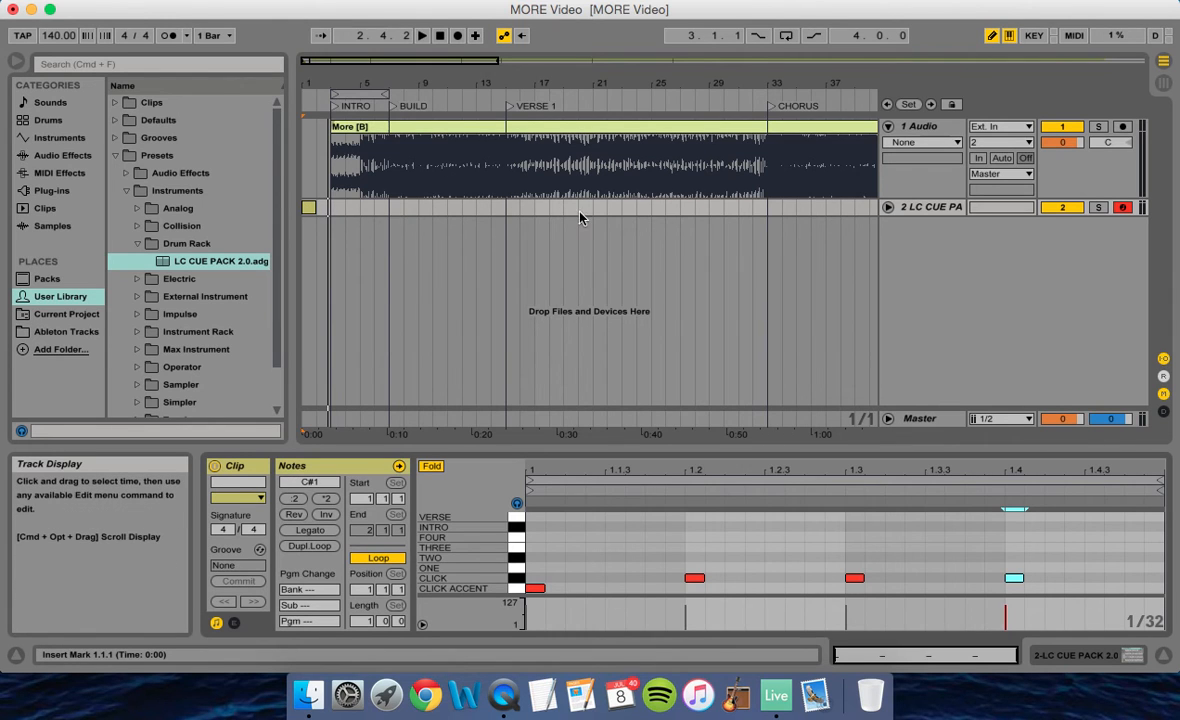
pyautogui.moveTo(368, 212)
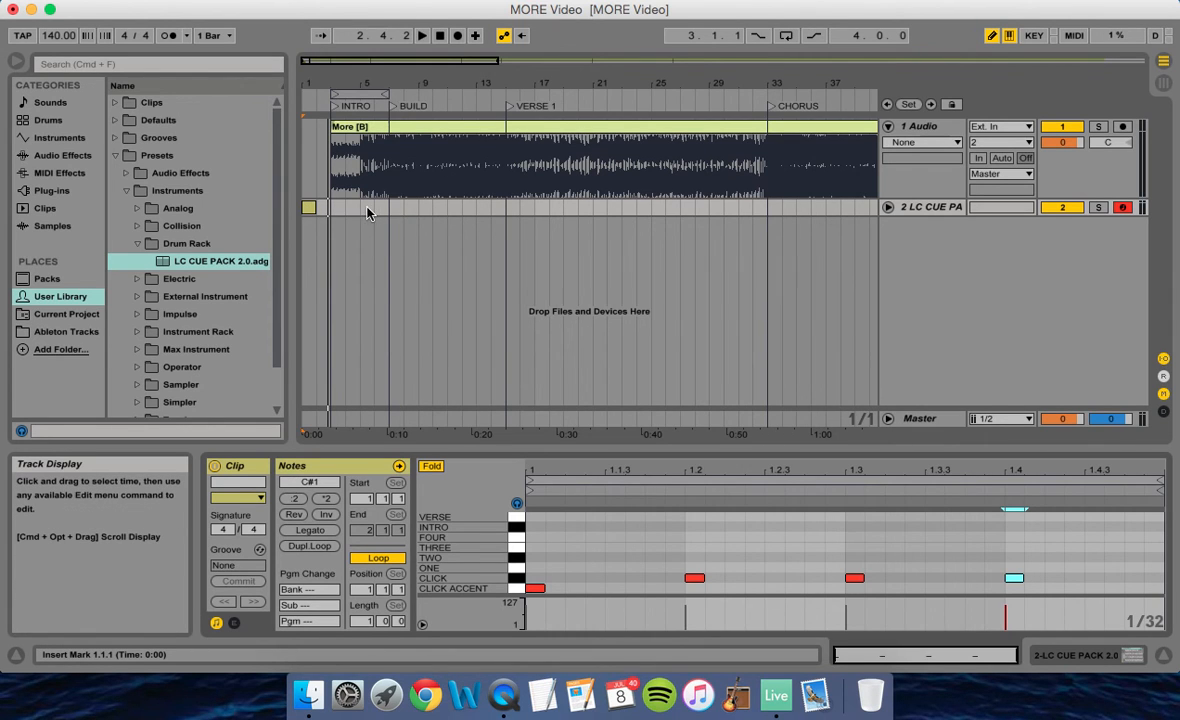
pyautogui.moveTo(610, 212)
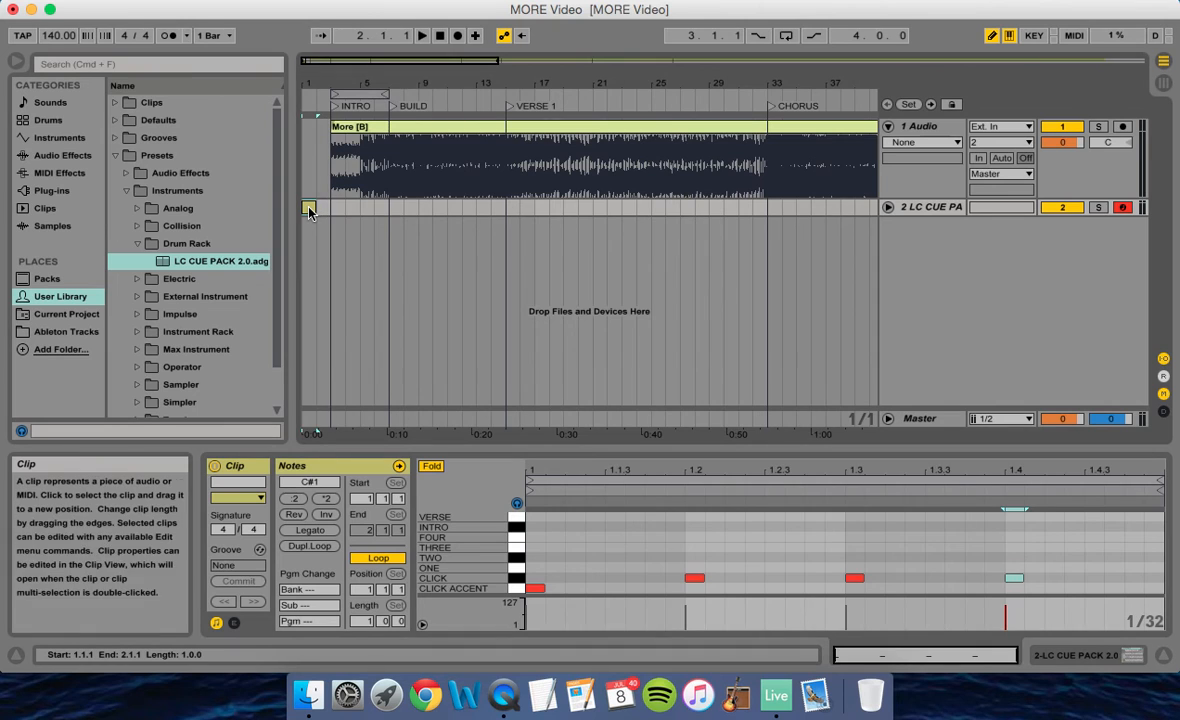
# Step: Select the click clip and loop it out to bar 33 across the song
pyautogui.click(310, 206)
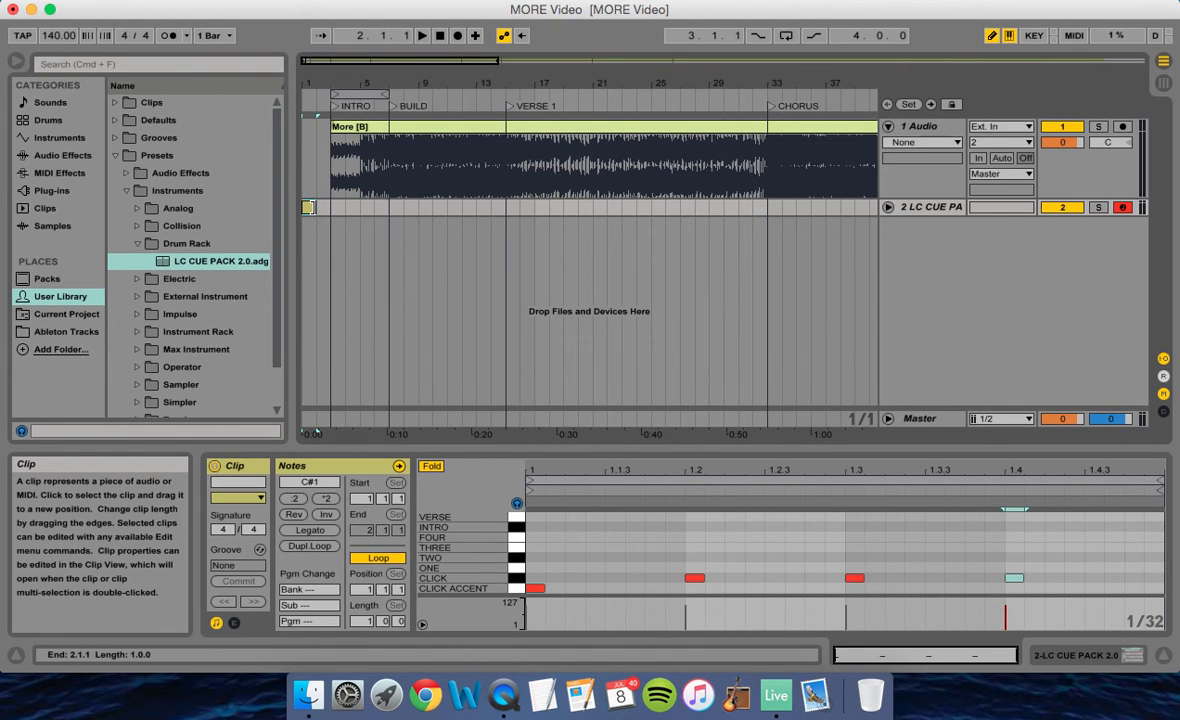
pyautogui.click(312, 210)
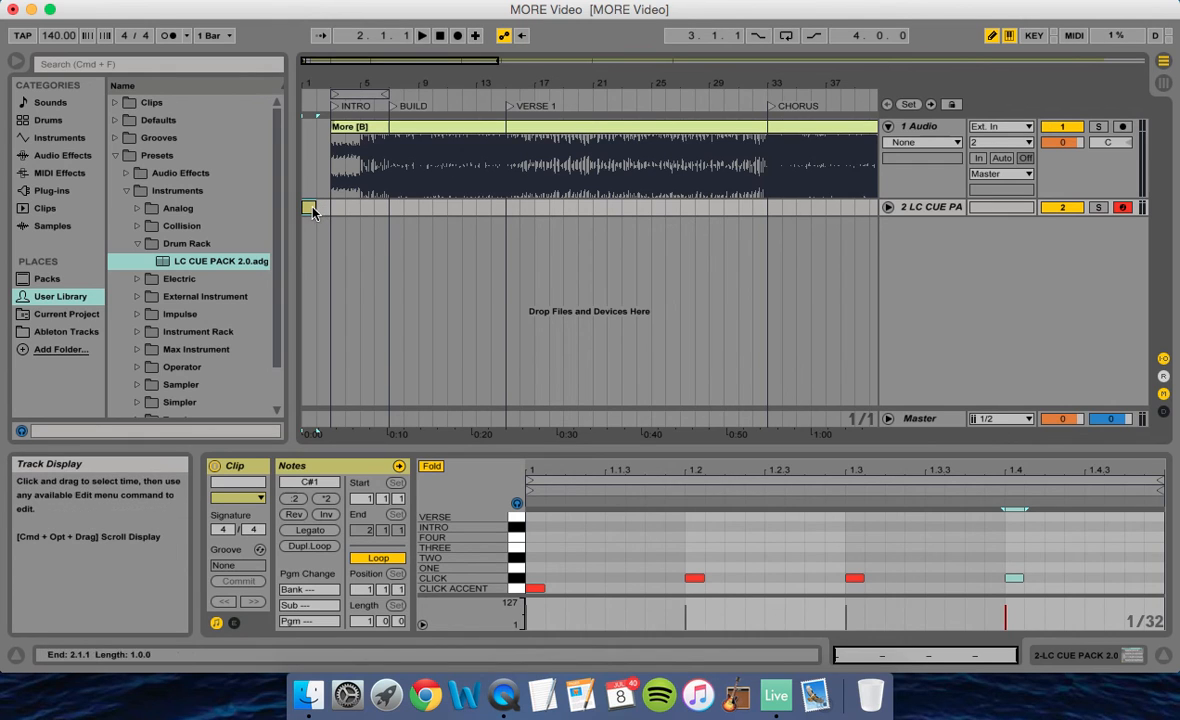
pyautogui.click(310, 206)
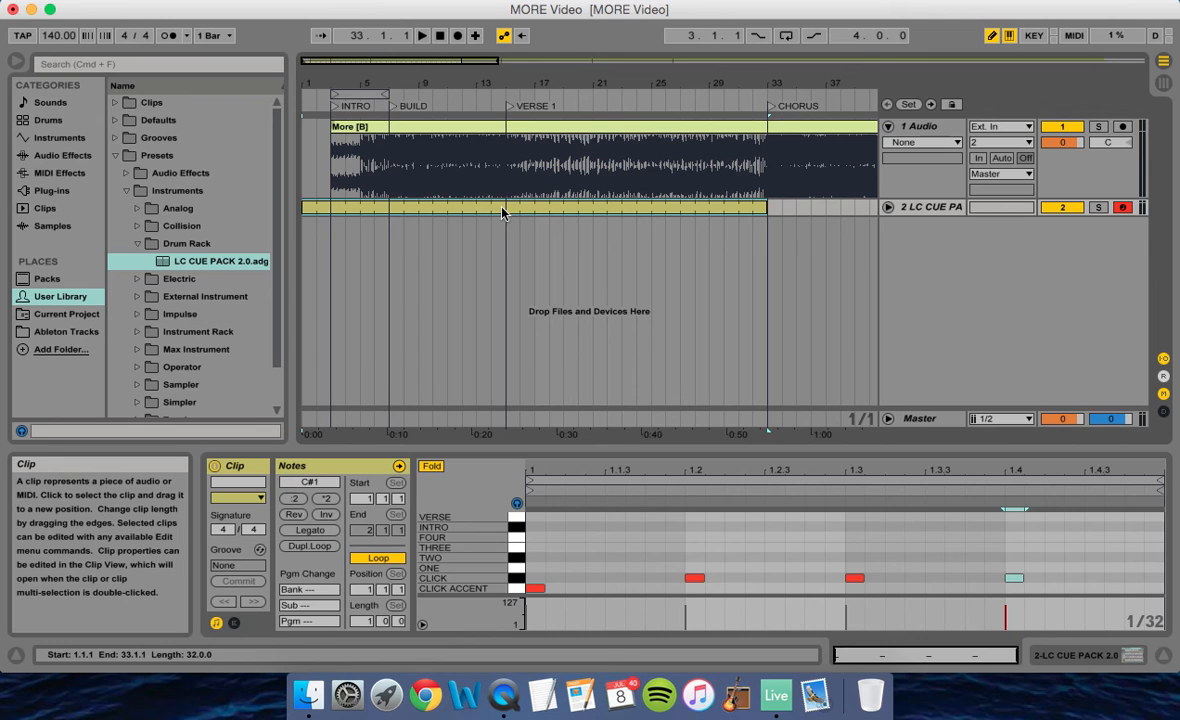
pyautogui.moveTo(440, 36)
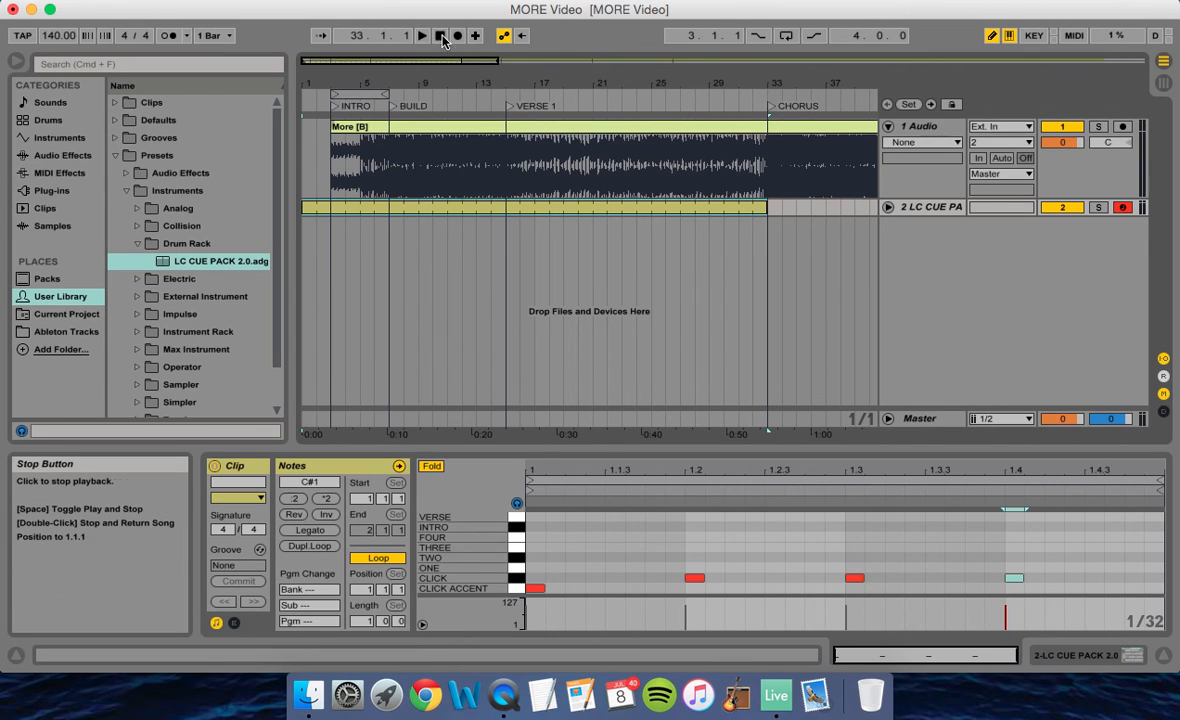
pyautogui.click(440, 36)
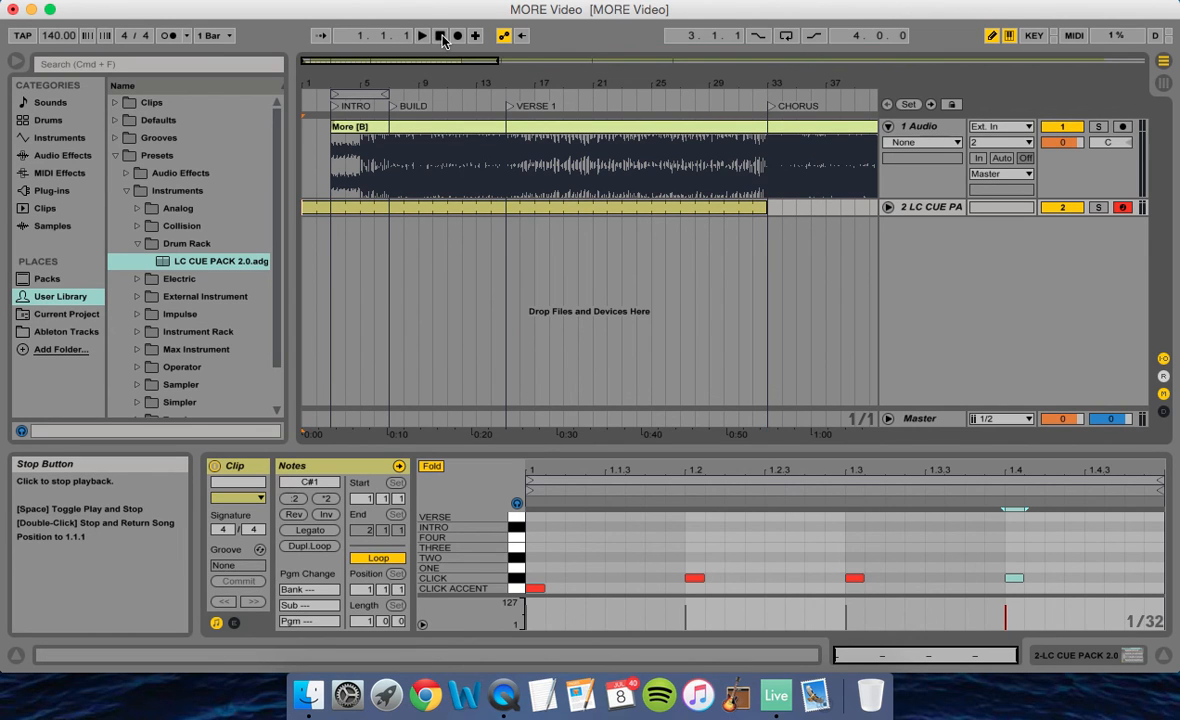
pyautogui.click(420, 36)
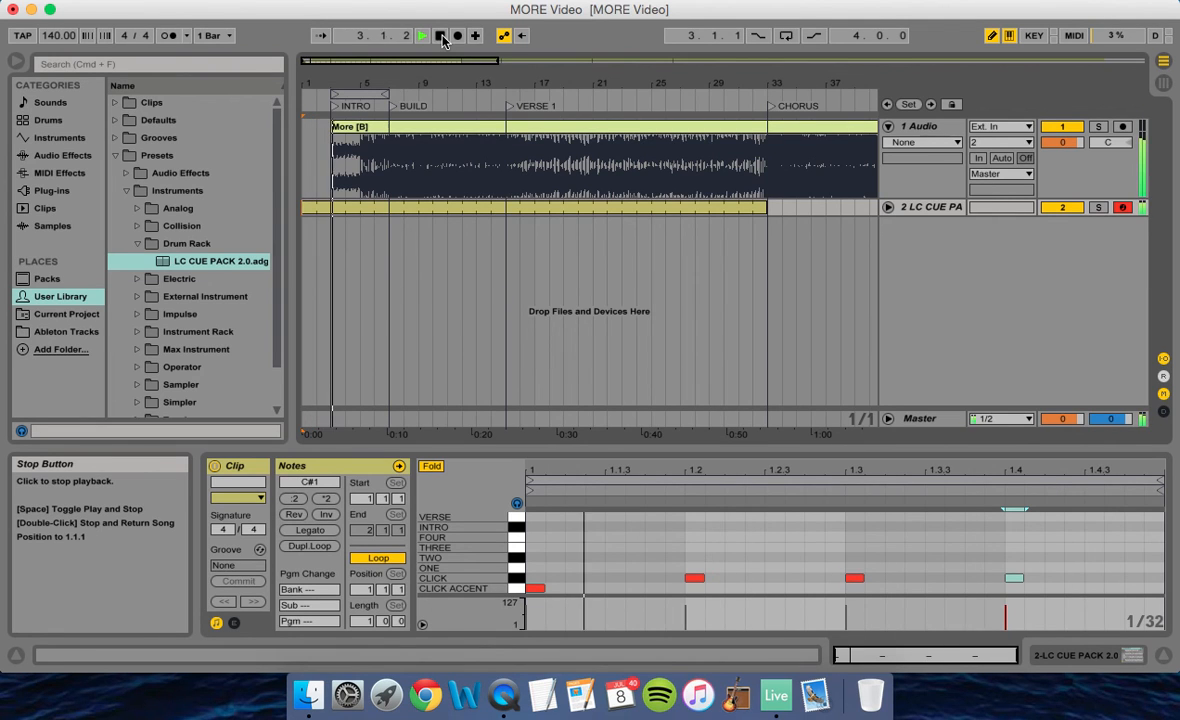
pyautogui.click(420, 36)
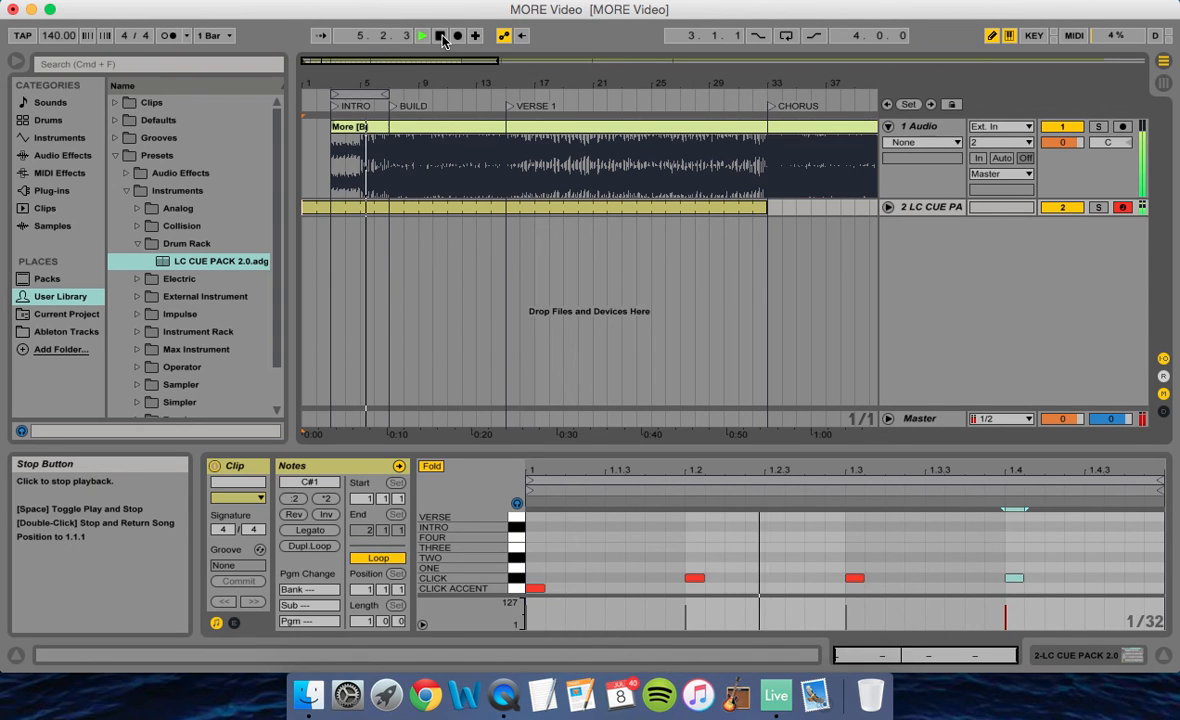
pyautogui.click(420, 36)
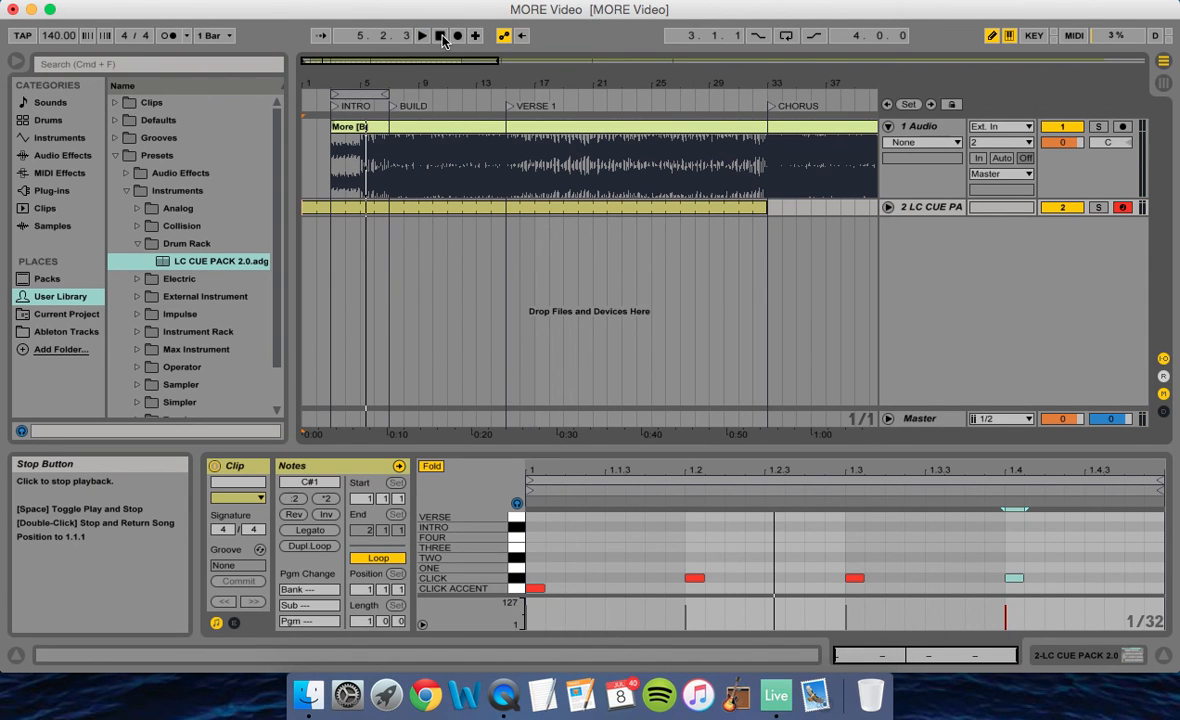